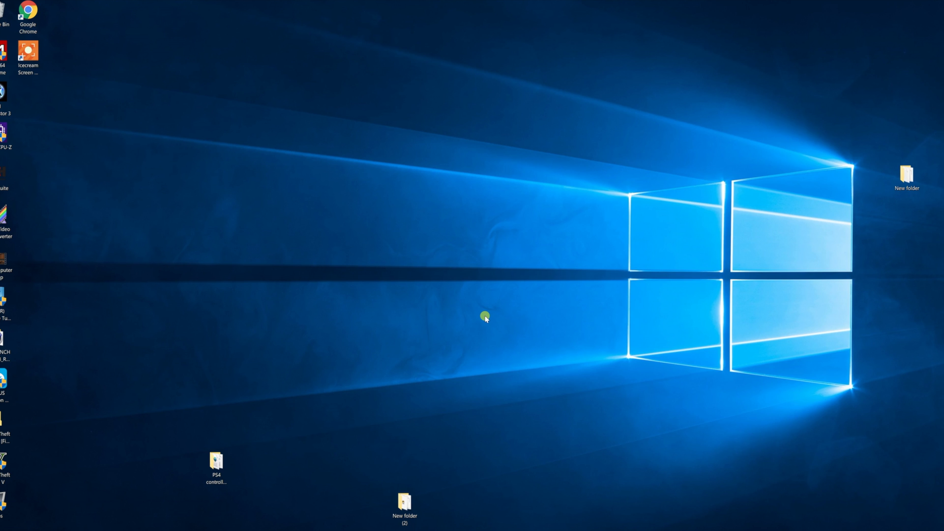
{"action": "mouse_move", "coordinate": [464, 323]}
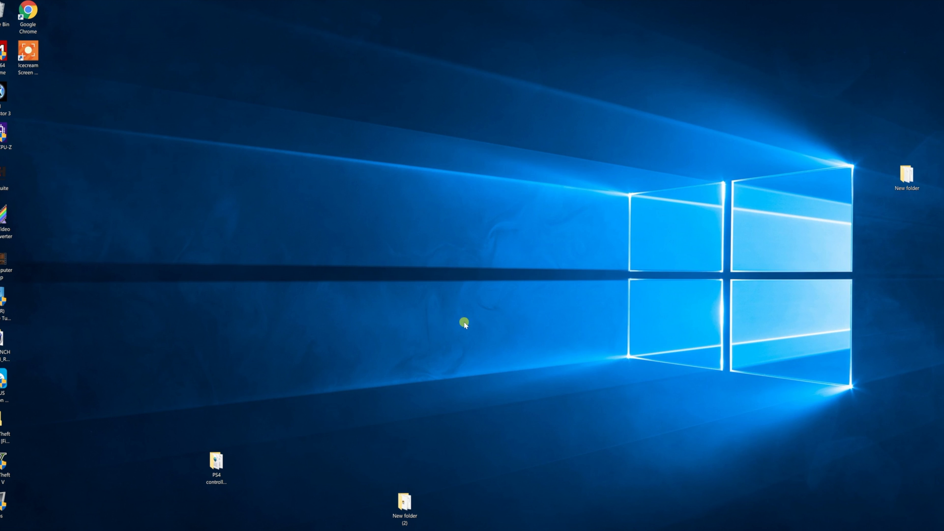
{"action": "mouse_move", "coordinate": [452, 316]}
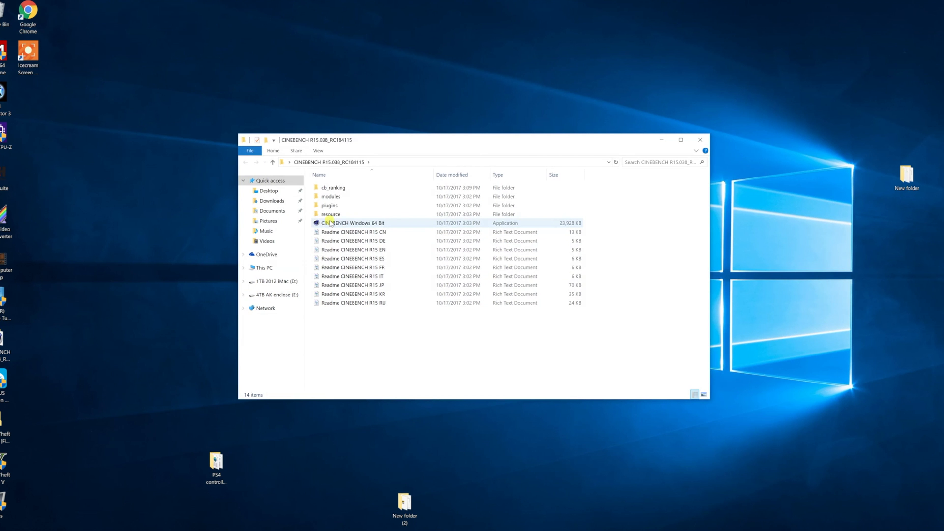
Step: Launch CINEBENCH Windows 64 Bit from the CINEBENCH R15.038 folder
{"action": "double_click", "coordinate": [353, 222]}
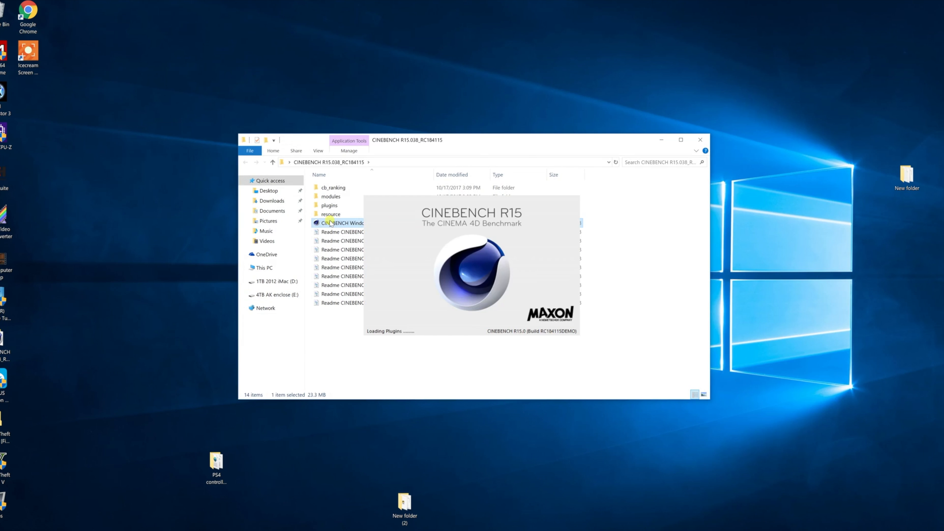
{"action": "double_click", "coordinate": [340, 222]}
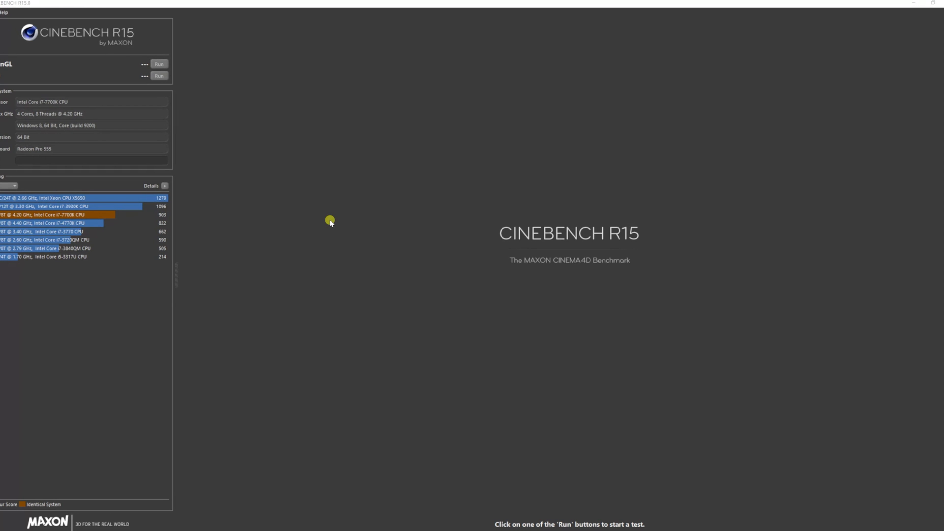
{"action": "mouse_move", "coordinate": [233, 171]}
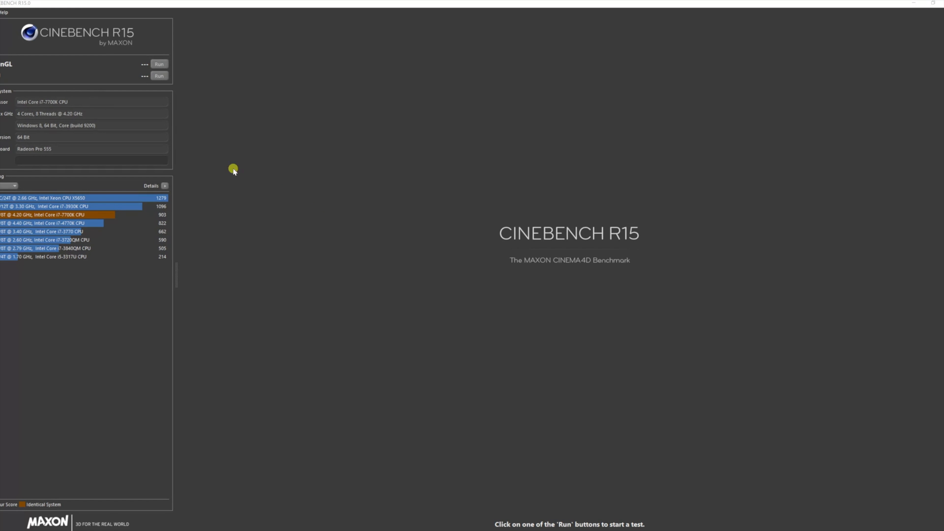
{"action": "mouse_move", "coordinate": [2, 100]}
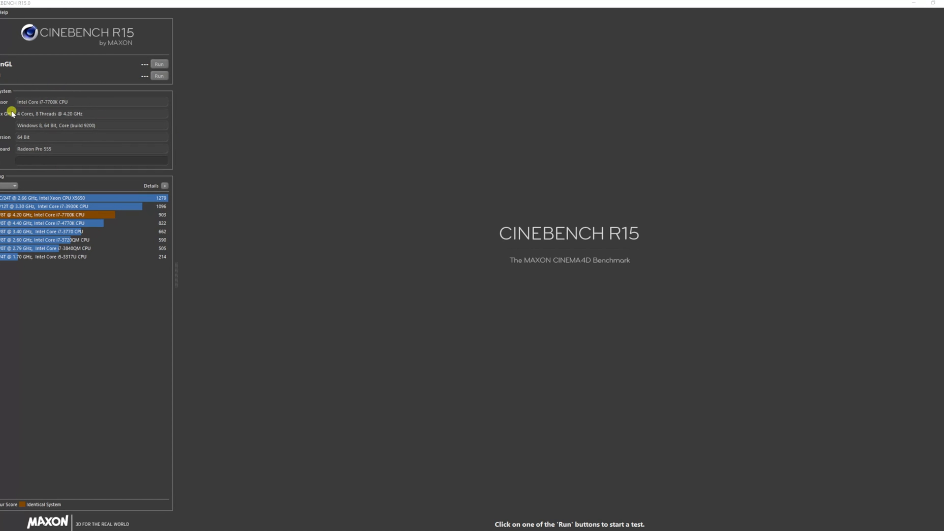
{"action": "mouse_move", "coordinate": [10, 124]}
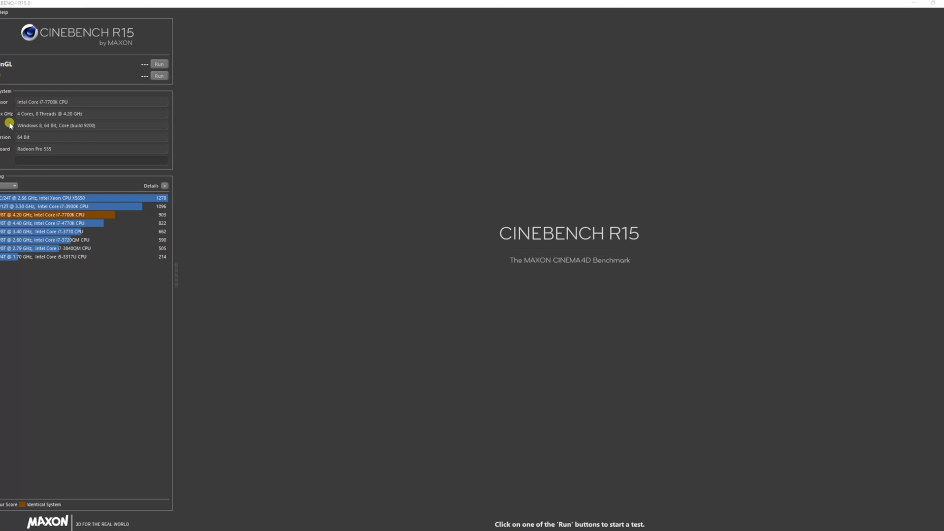
{"action": "mouse_move", "coordinate": [13, 125]}
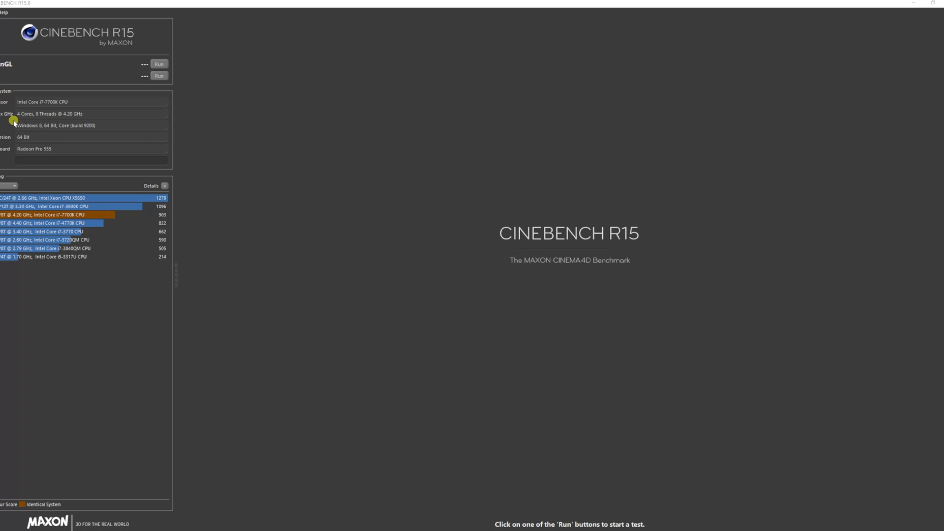
{"action": "mouse_move", "coordinate": [371, 253]}
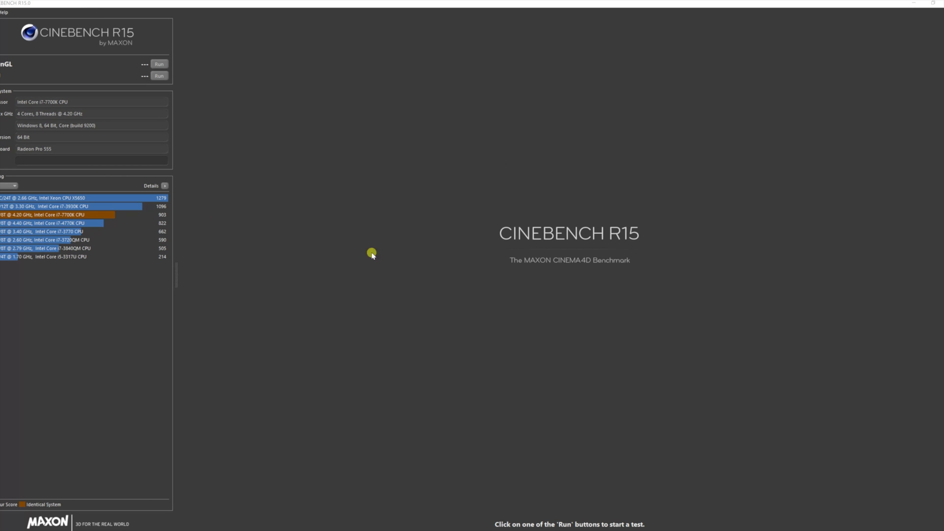
{"action": "mouse_move", "coordinate": [417, 145]}
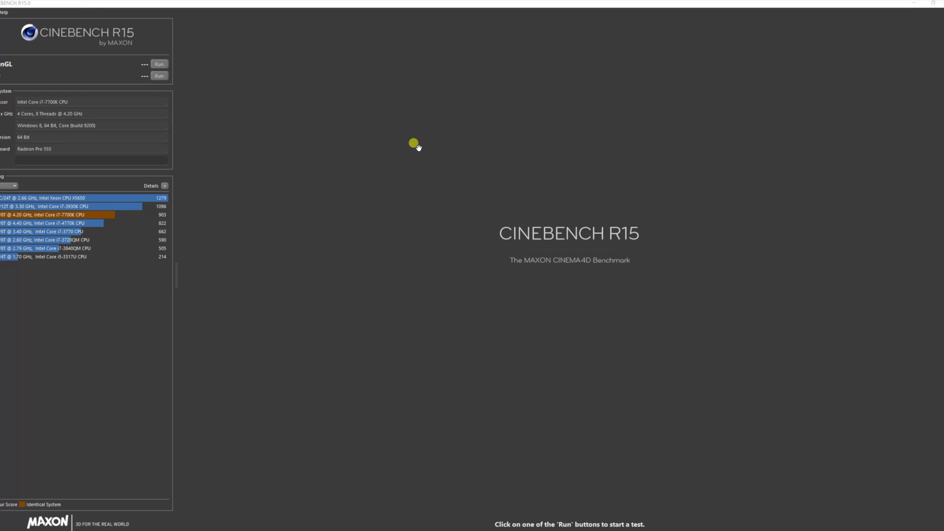
{"action": "mouse_move", "coordinate": [253, 229]}
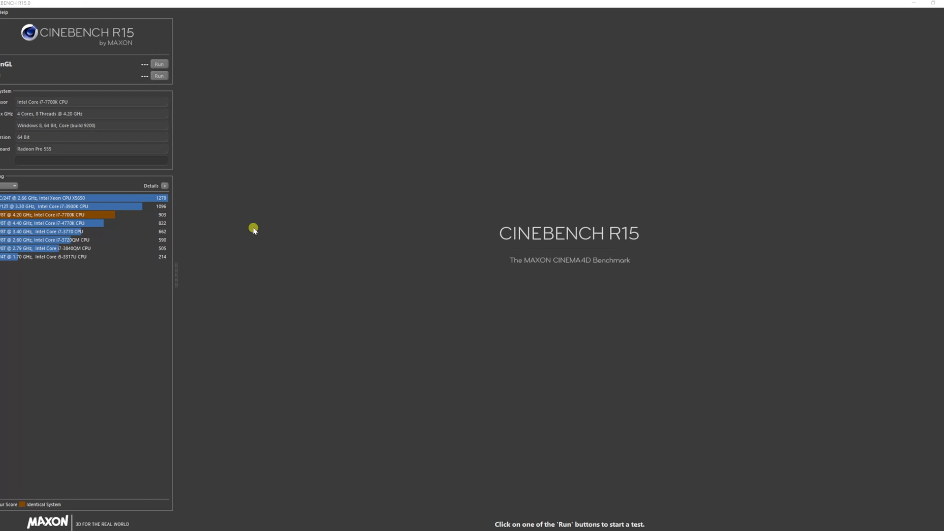
{"action": "mouse_move", "coordinate": [165, 220]}
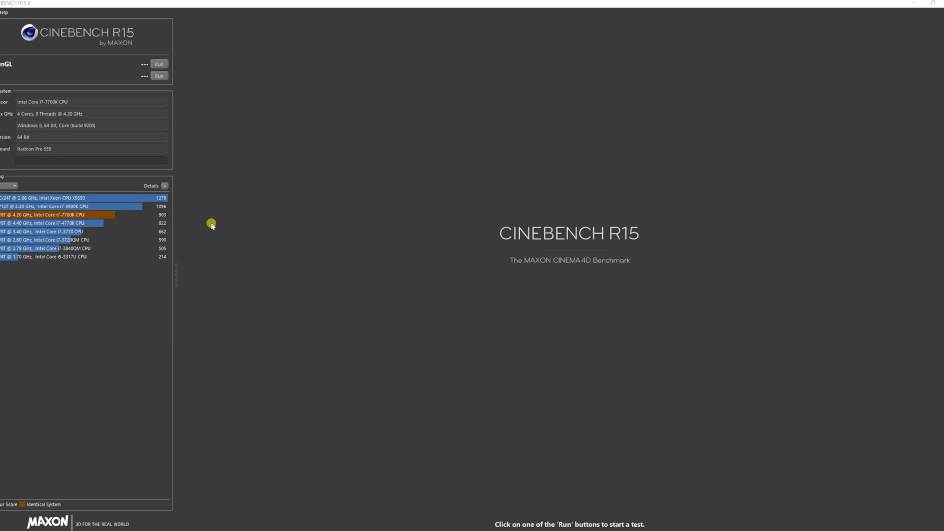
{"action": "mouse_move", "coordinate": [192, 222]}
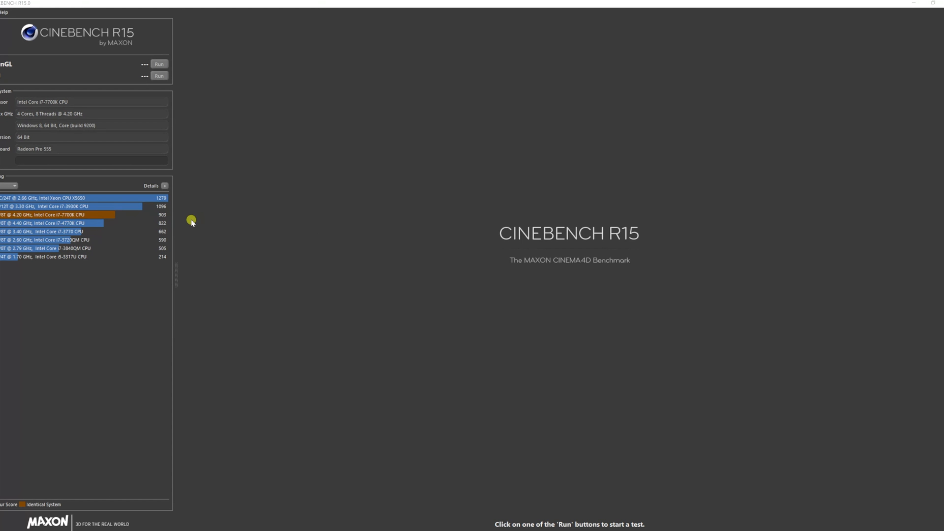
{"action": "mouse_move", "coordinate": [179, 225]}
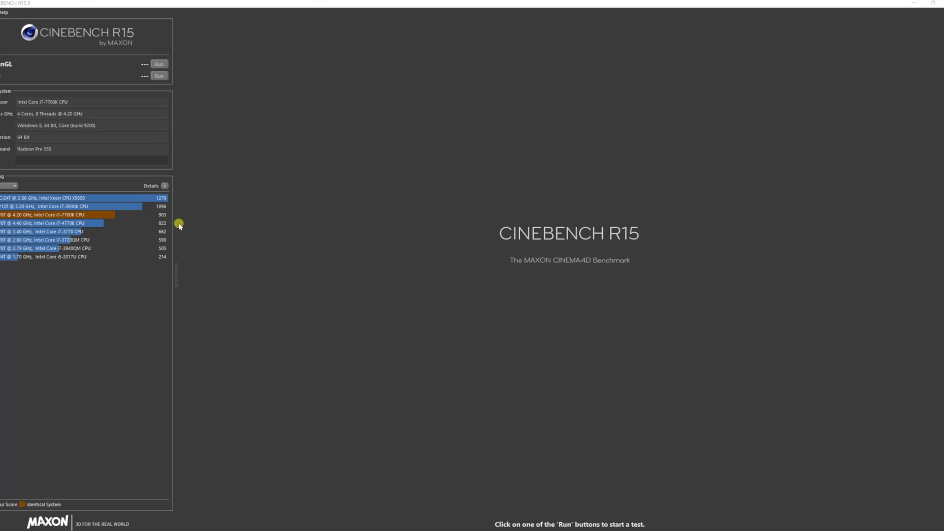
{"action": "mouse_move", "coordinate": [189, 227]}
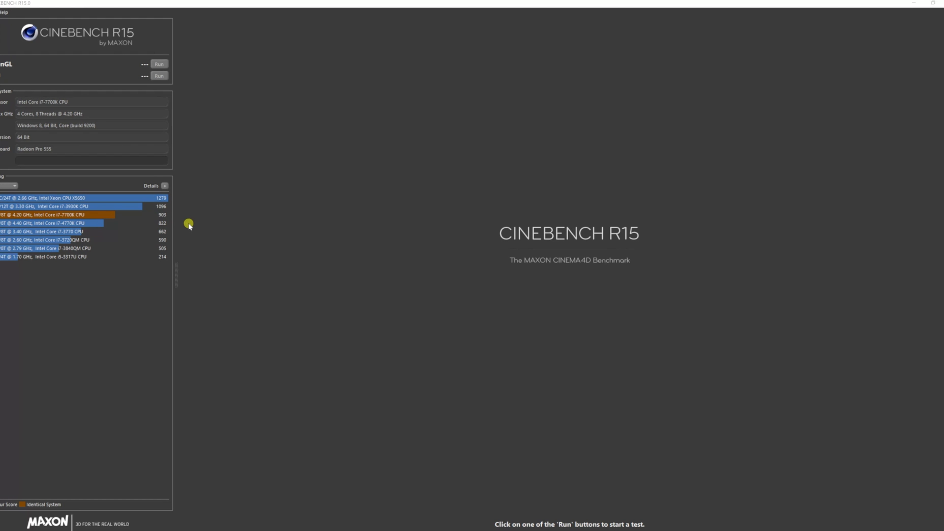
{"action": "mouse_move", "coordinate": [224, 309]}
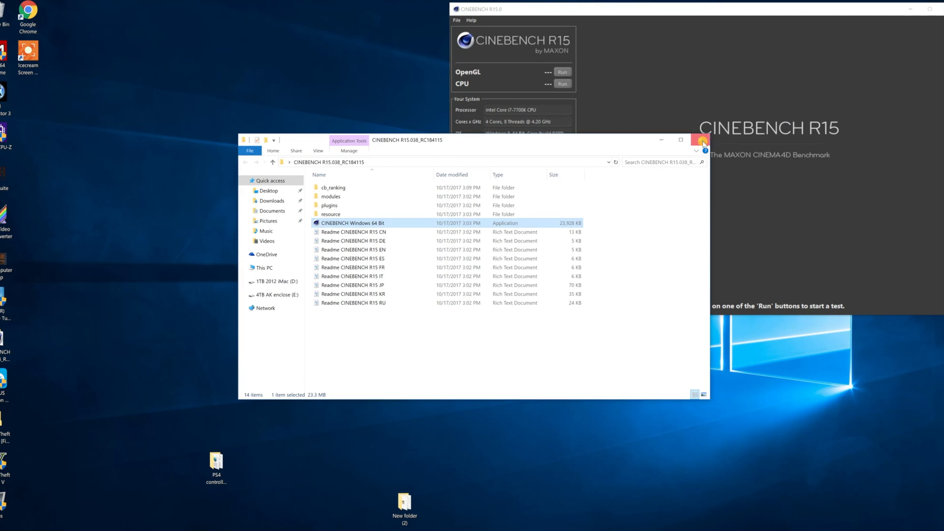
Step: Close the Cinebench program folder window in File Explorer
{"action": "left_click", "coordinate": [681, 139]}
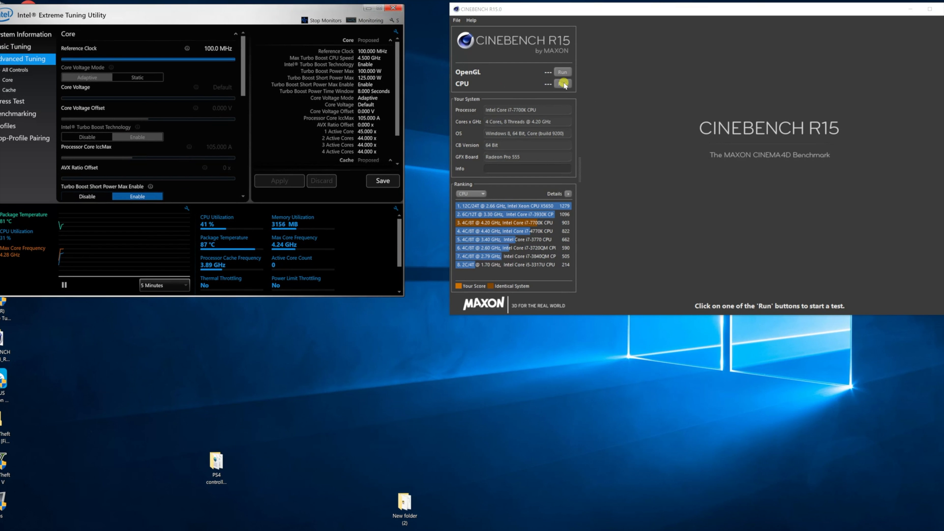
Step: Run the Cinebench CPU render benchmark, scoring 600 cb
{"action": "left_click", "coordinate": [562, 83]}
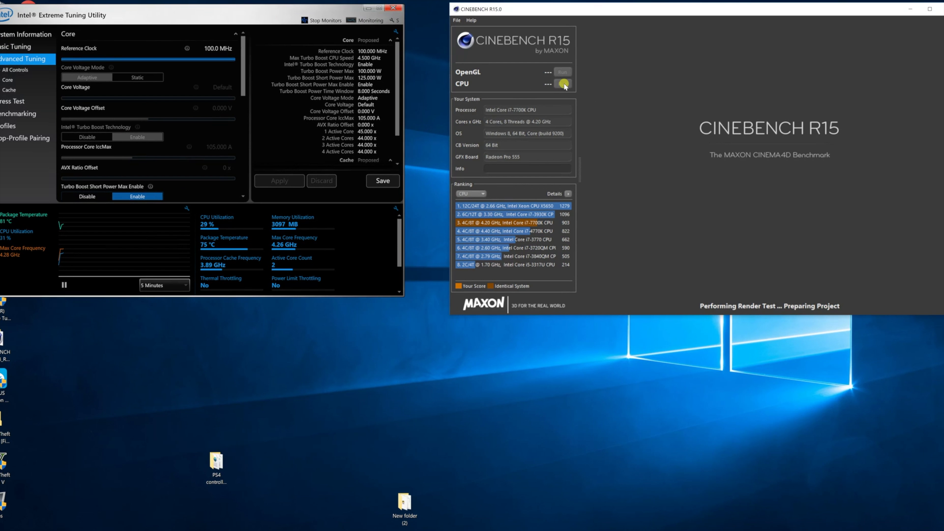
{"action": "left_click", "coordinate": [561, 83]}
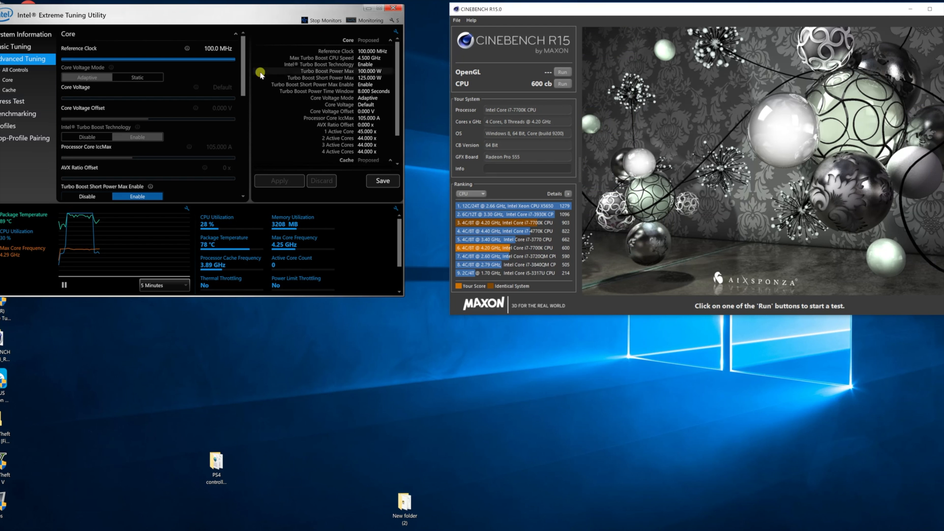
Step: Review turbo power limits and core multipliers in Advanced Tuning > Core settings
{"action": "scroll", "scroll_direction": "down", "scroll_amount": 3}
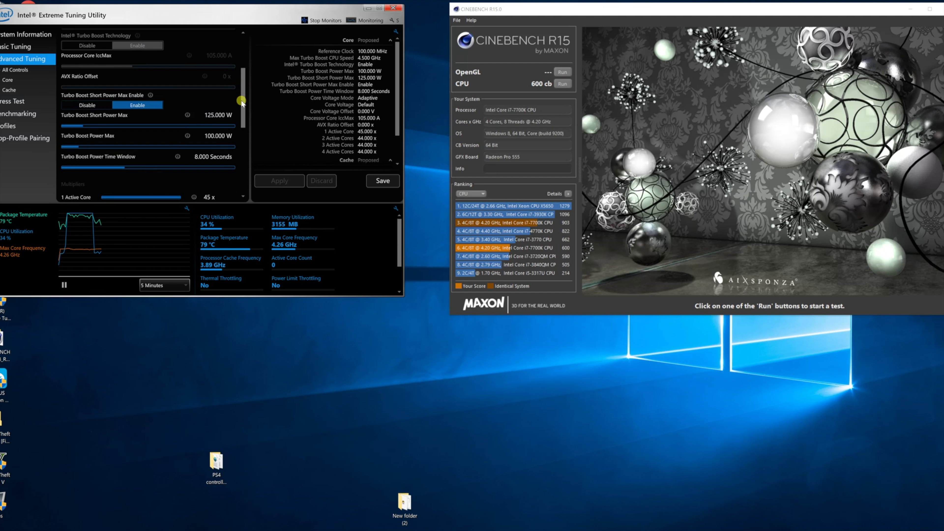
{"action": "scroll", "scroll_direction": "down", "scroll_amount": 3}
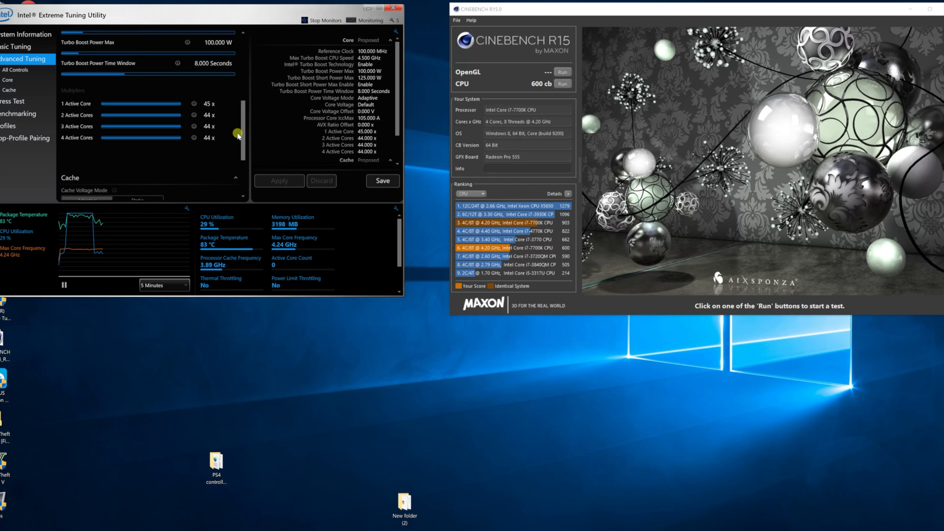
{"action": "scroll", "scroll_direction": "down", "scroll_amount": 3}
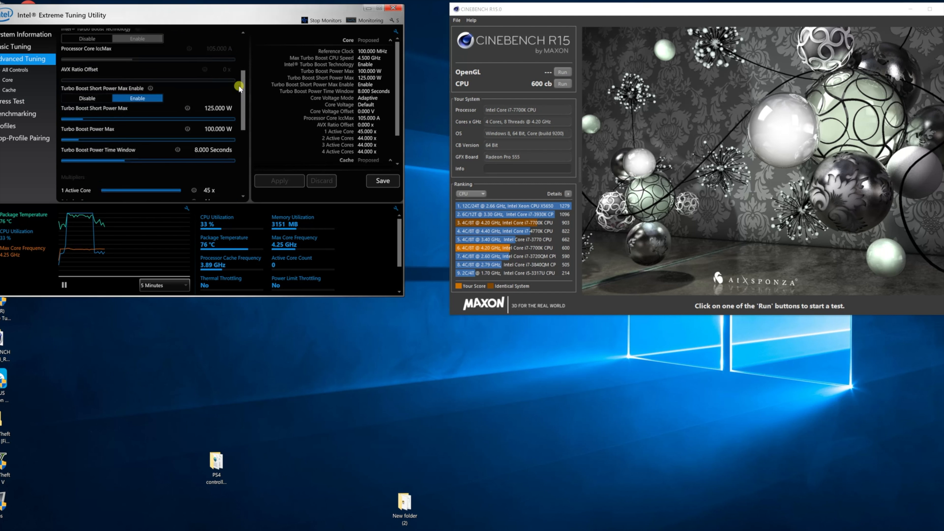
{"action": "scroll", "scroll_direction": "up", "scroll_amount": 3}
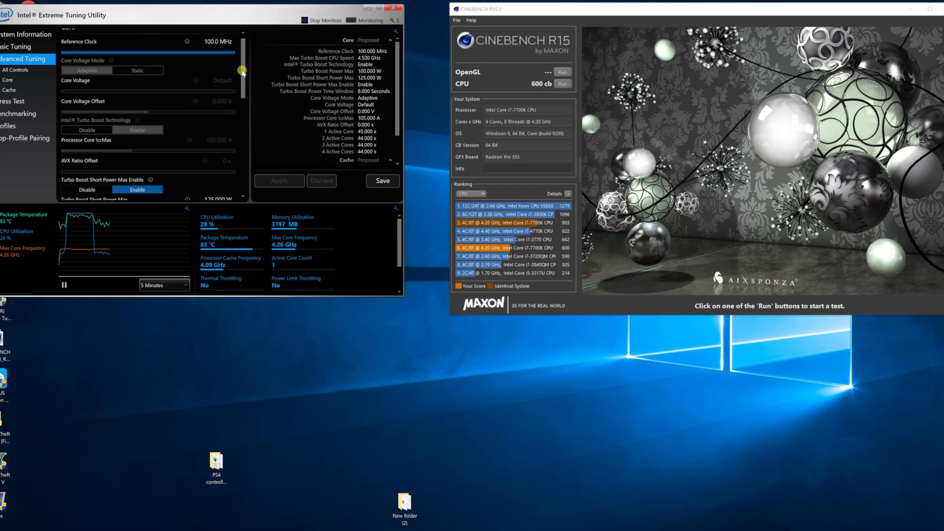
Step: Start a second Cinebench CPU render benchmark run
{"action": "left_click", "coordinate": [562, 84]}
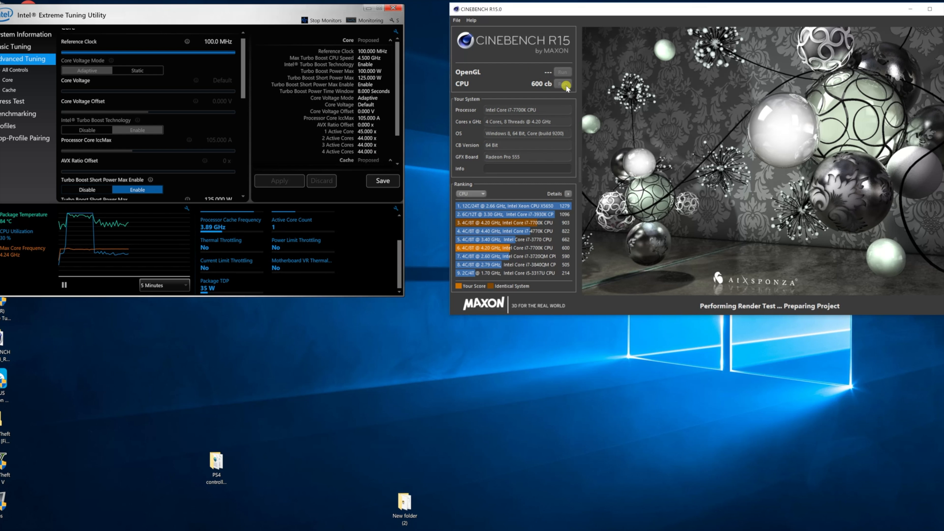
Step: Let the second CPU render test finish, scoring 707 cb
{"action": "left_click", "coordinate": [561, 84]}
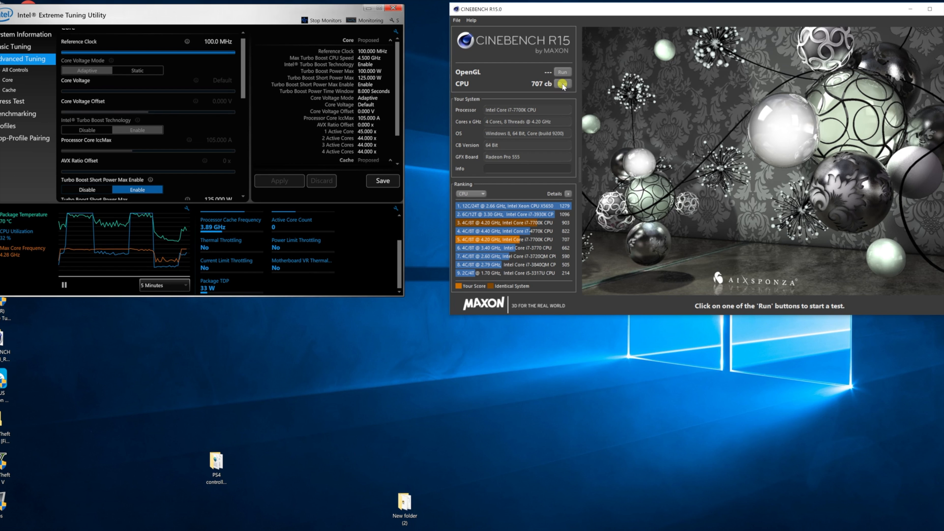
Step: Run a third Cinebench CPU benchmark, finishing at 603 cb
{"action": "left_click", "coordinate": [561, 83]}
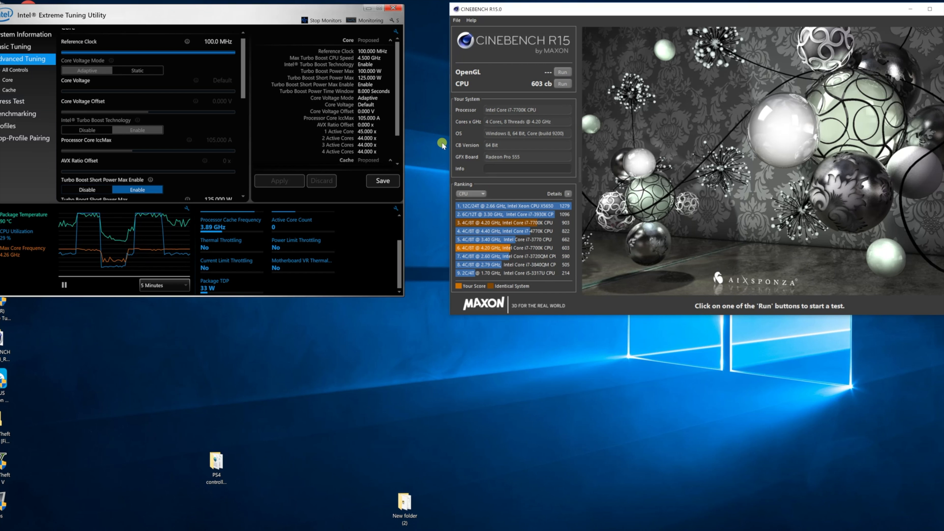
{"action": "mouse_move", "coordinate": [474, 163]}
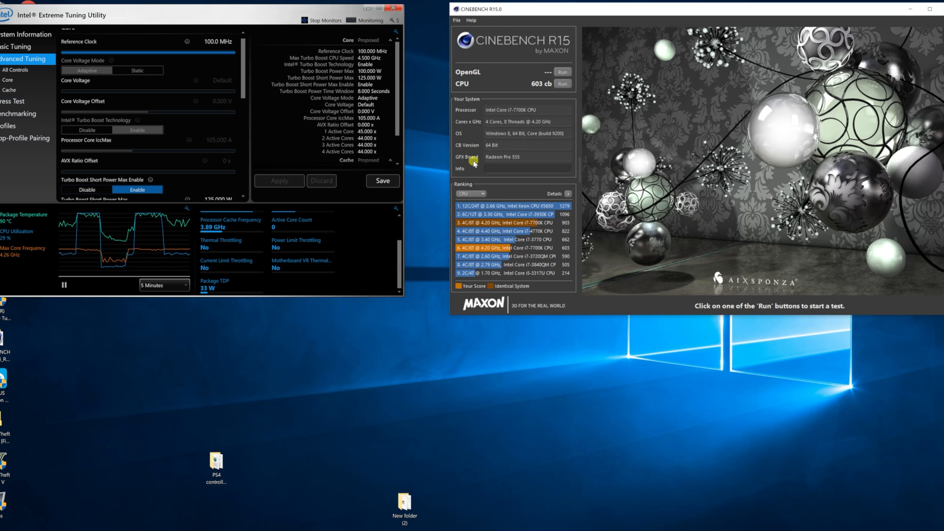